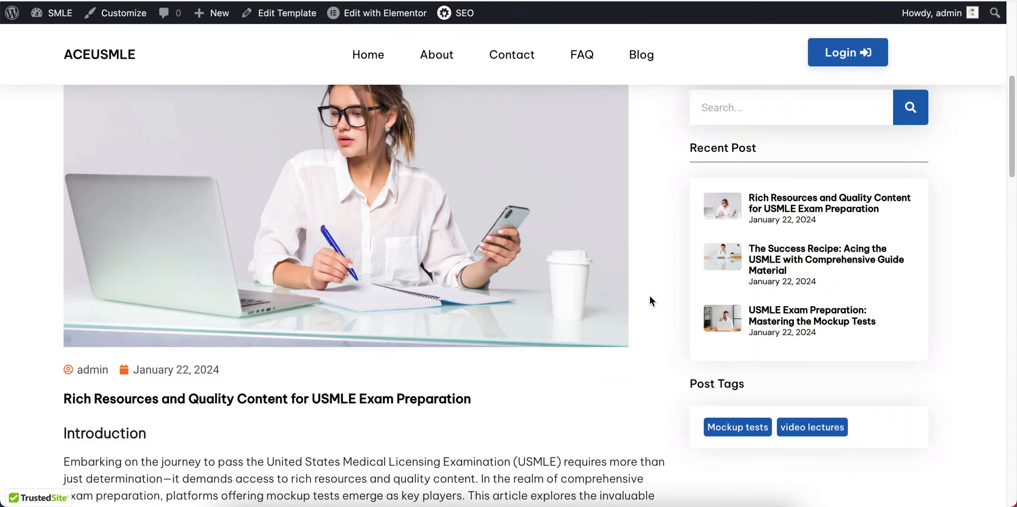
pyautogui.moveTo(738, 429)
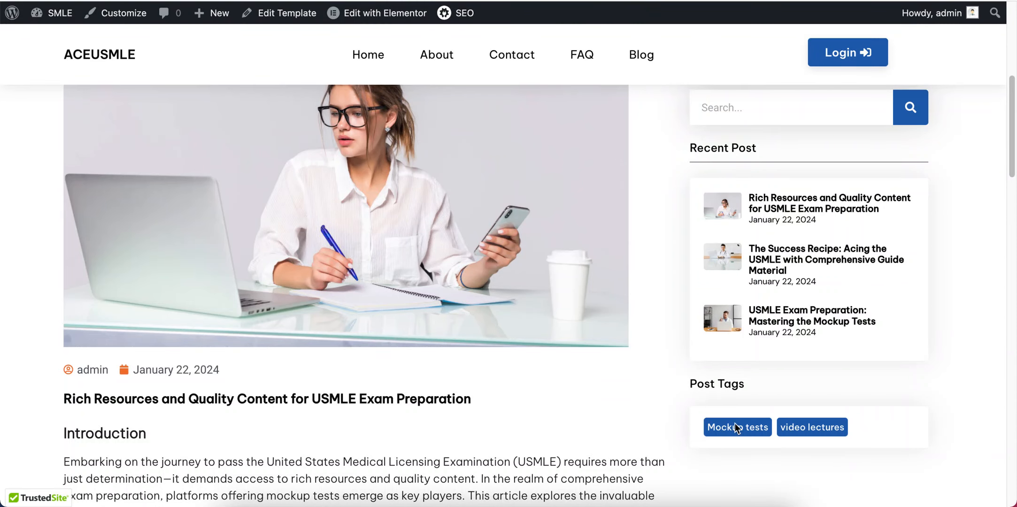
pyautogui.moveTo(724, 434)
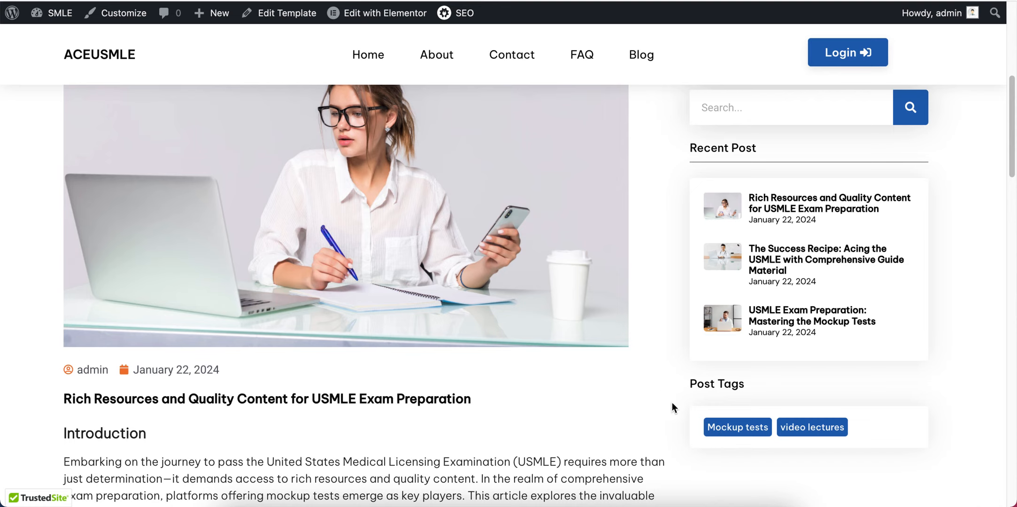
pyautogui.moveTo(746, 433)
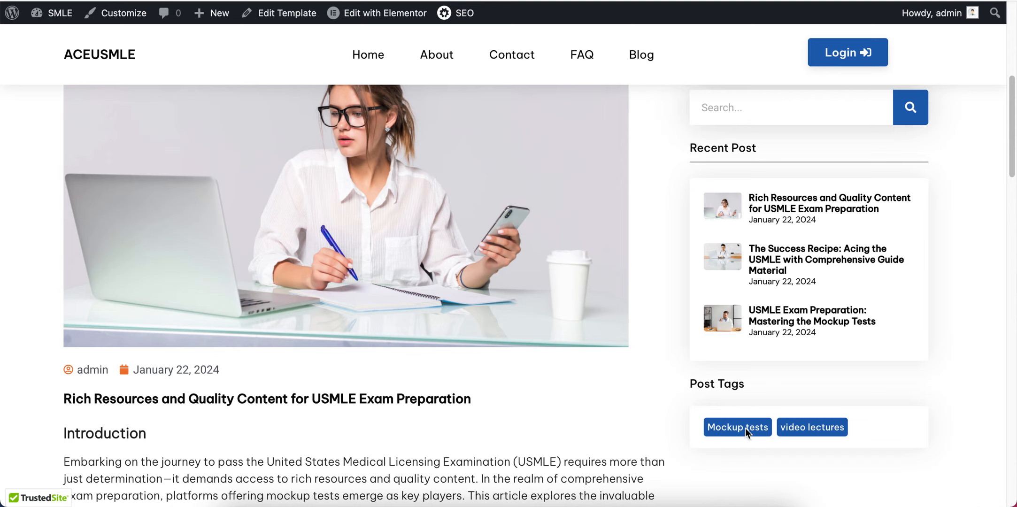
pyautogui.moveTo(730, 456)
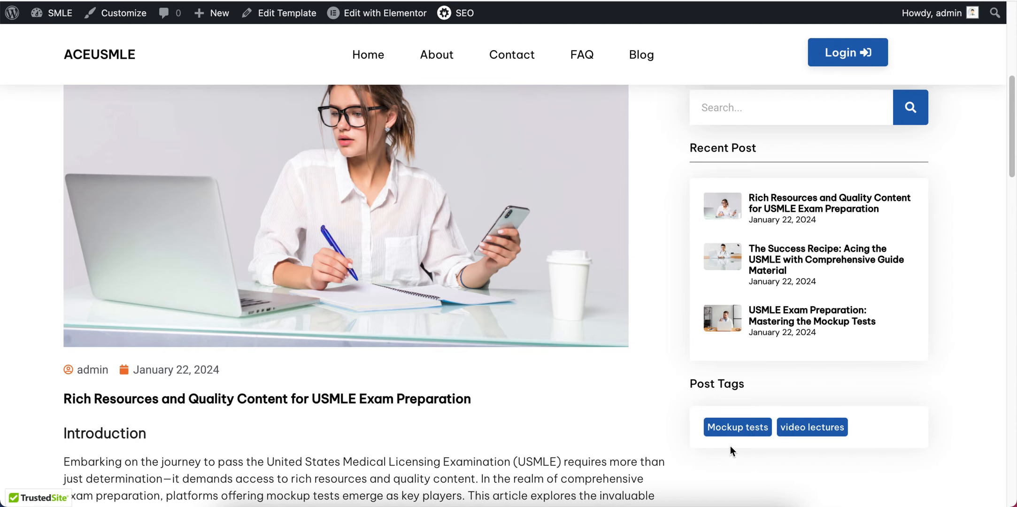
pyautogui.moveTo(768, 449)
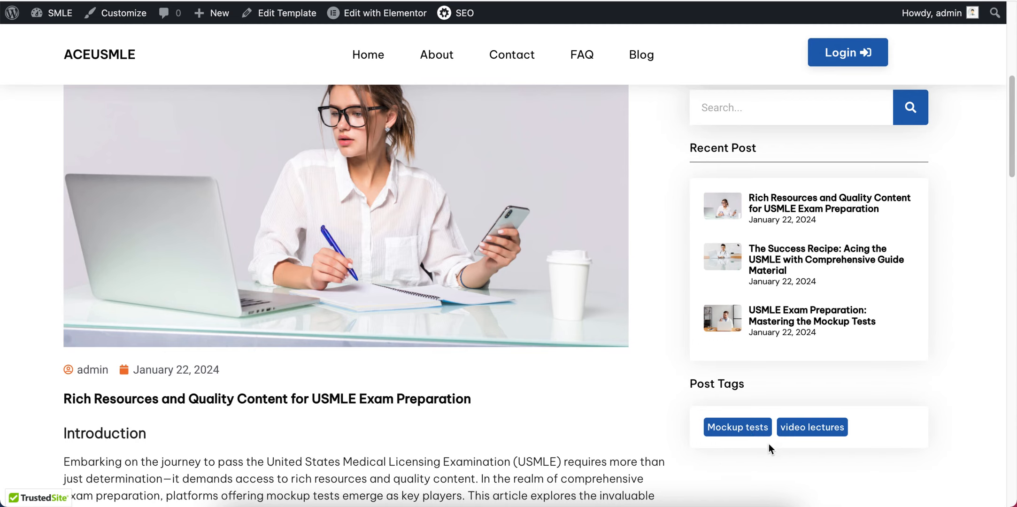
pyautogui.moveTo(716, 457)
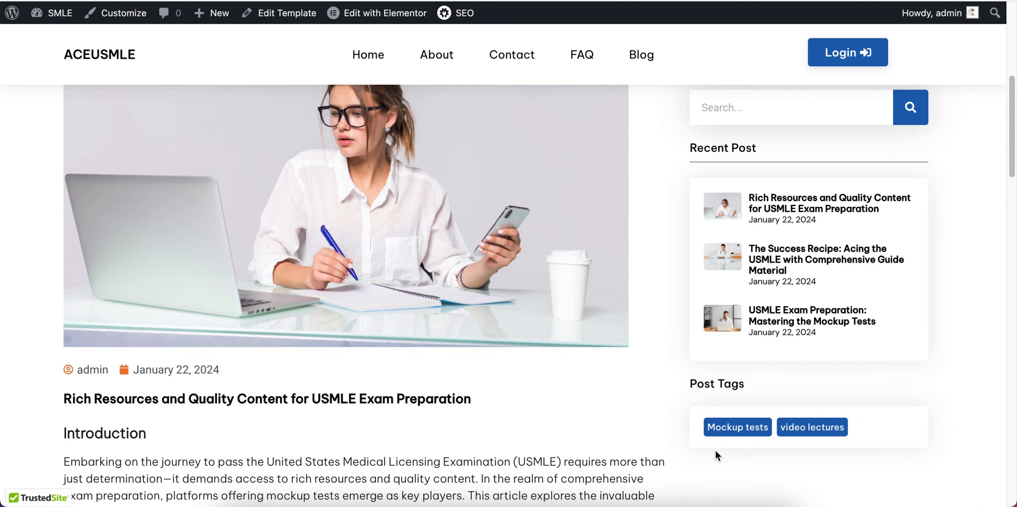
pyautogui.moveTo(614, 357)
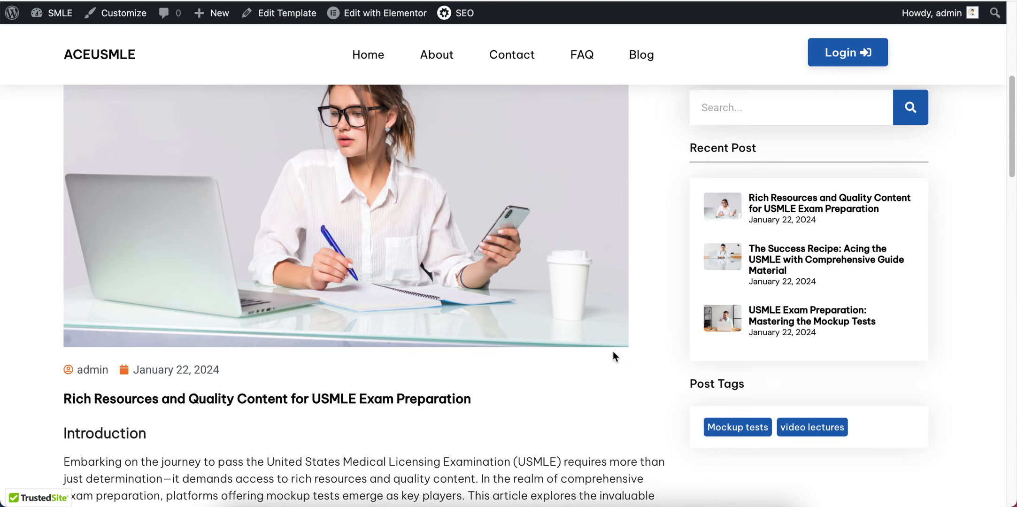
pyautogui.moveTo(740, 412)
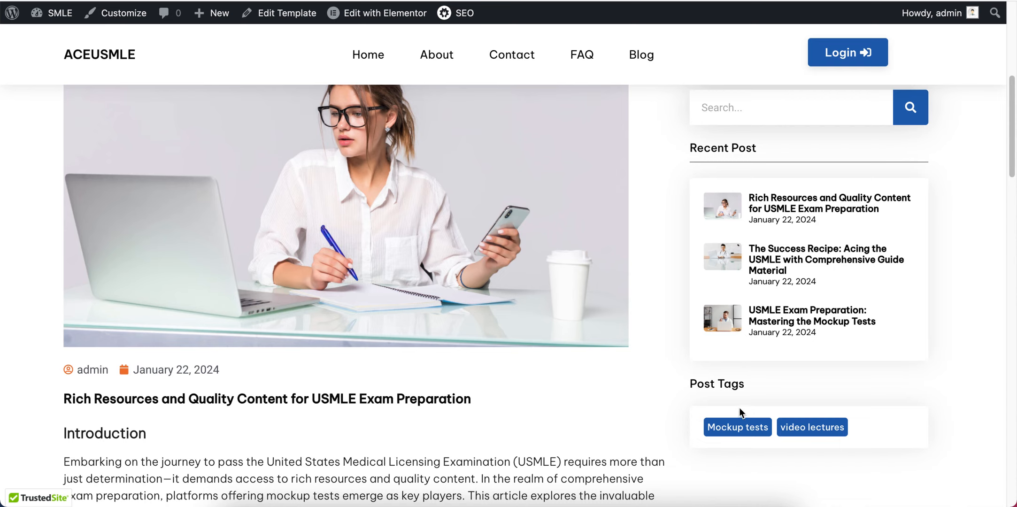
pyautogui.moveTo(799, 446)
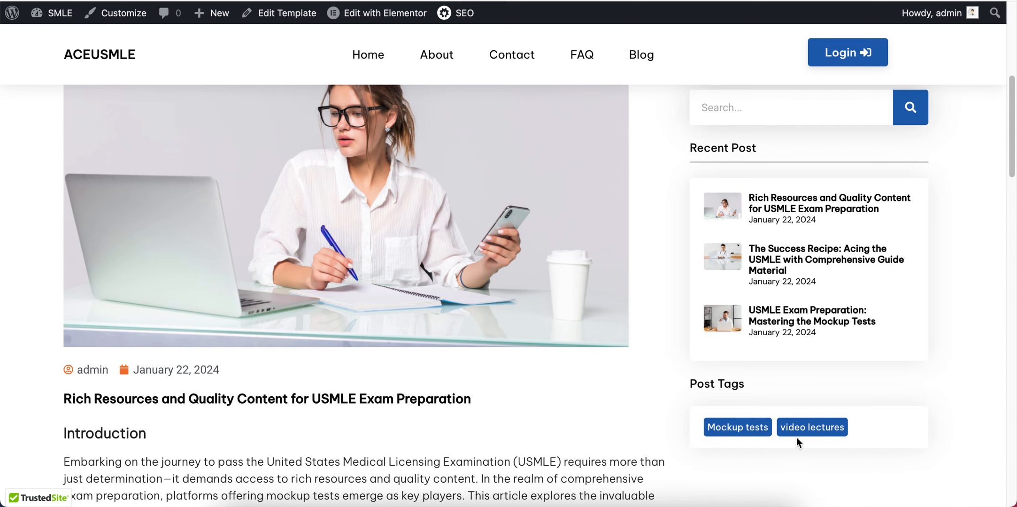
# Launch the Elementor editor for the post template and find the Post Info widget by searching 'info'
pyautogui.scroll(-3)
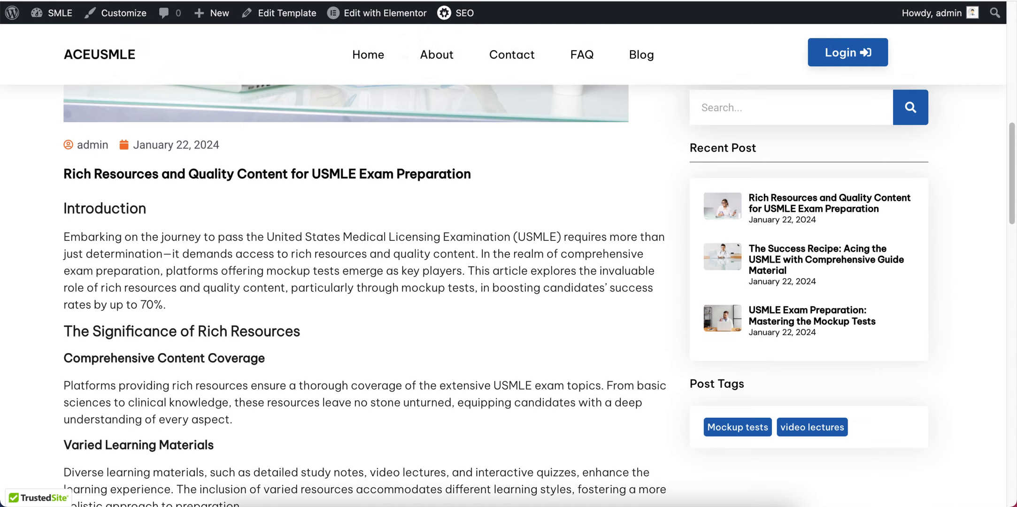
pyautogui.click(384, 12)
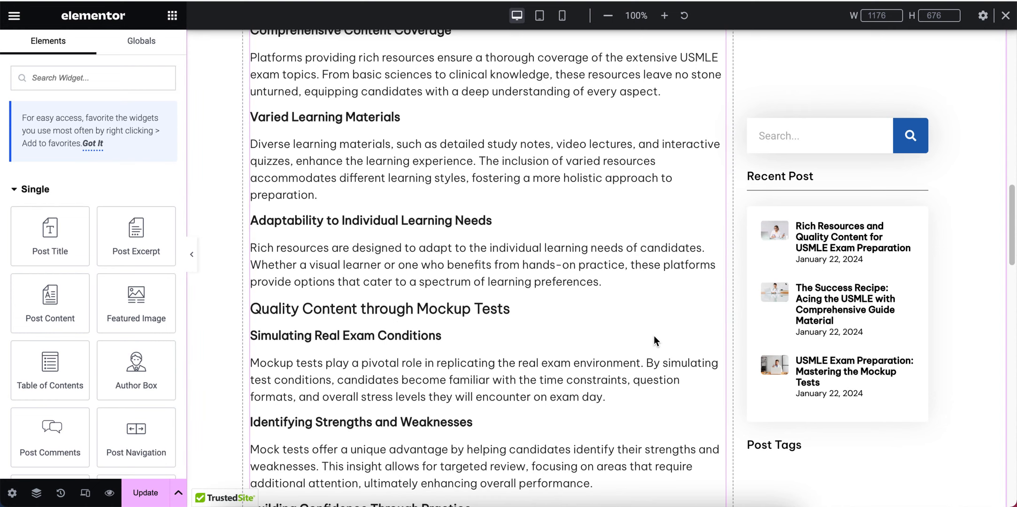
pyautogui.scroll(-3)
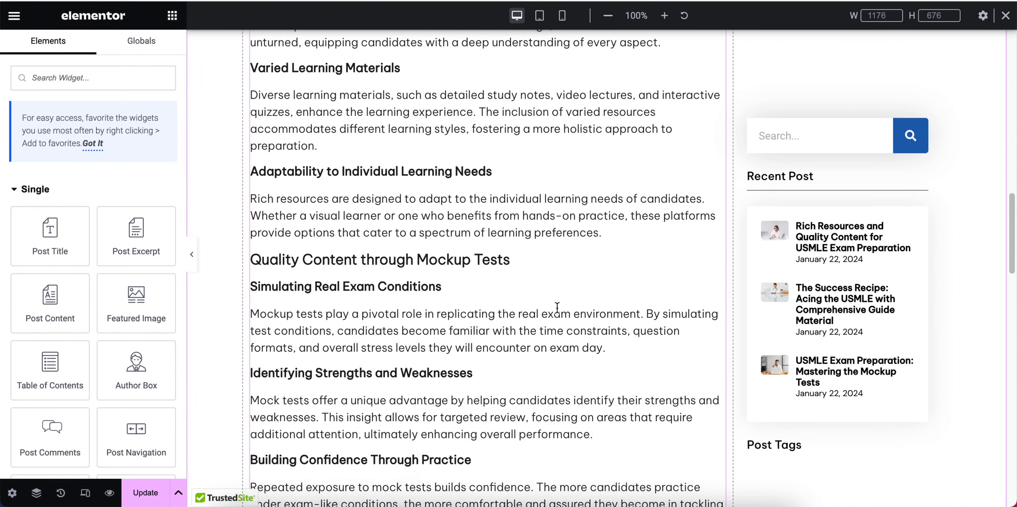
pyautogui.scroll(-3)
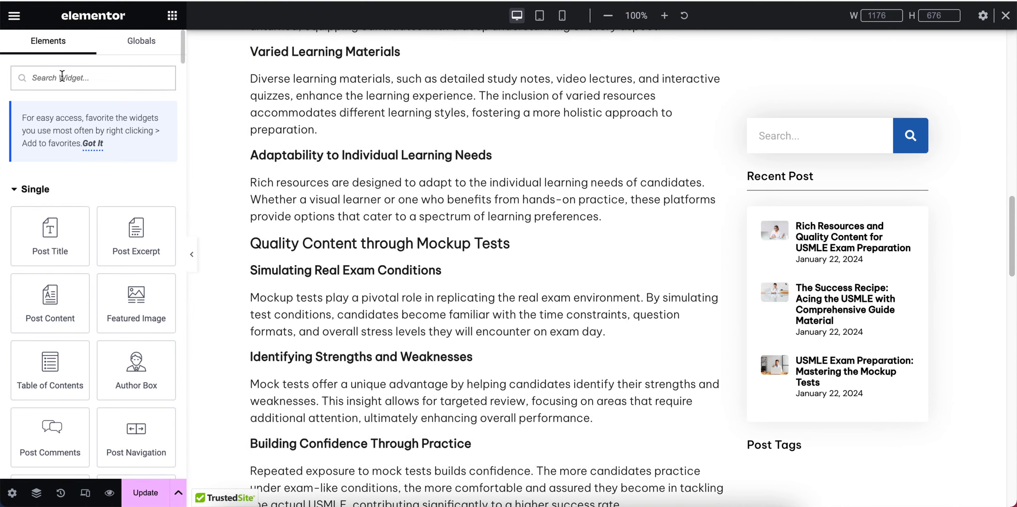
pyautogui.write('info')
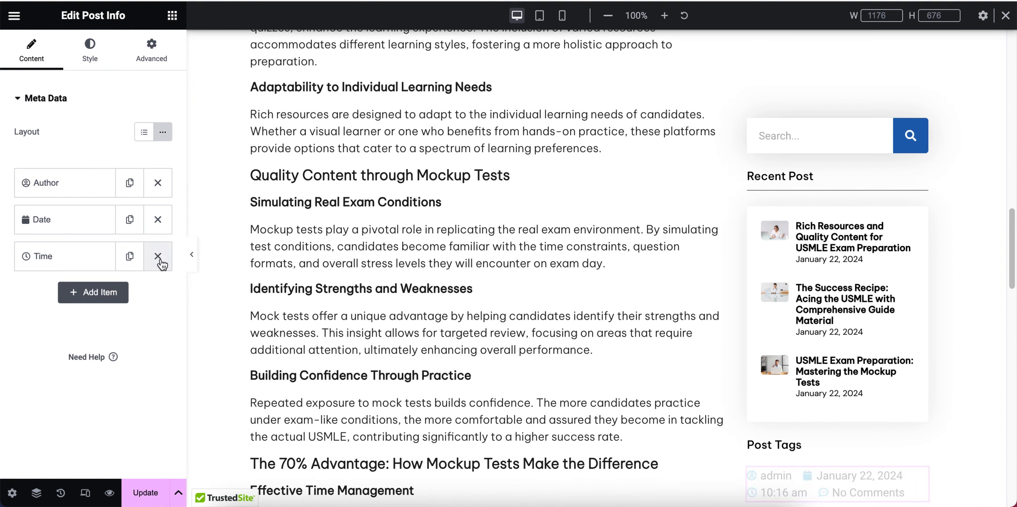
# Trim the Post Info widget to a single Terms item using the Tags taxonomy
pyautogui.click(64, 182)
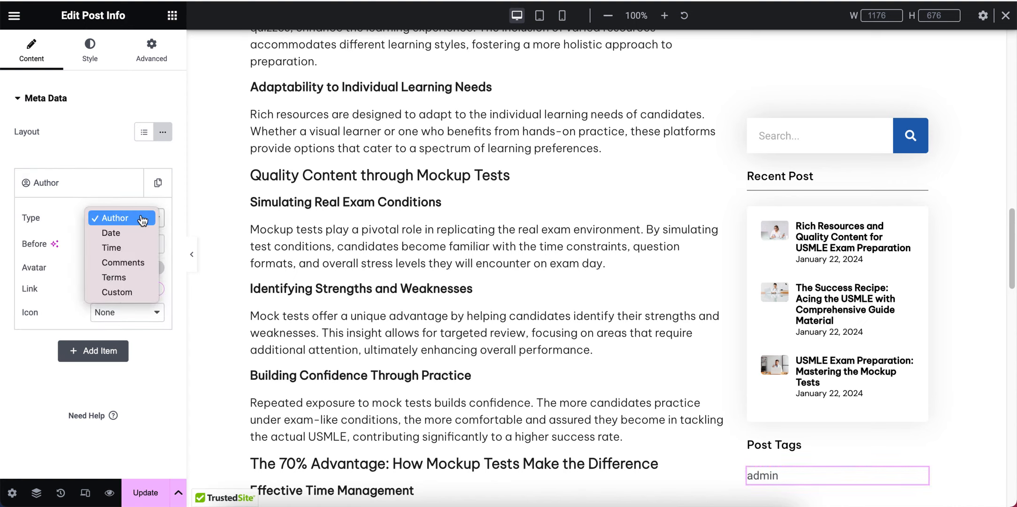
pyautogui.moveTo(121, 277)
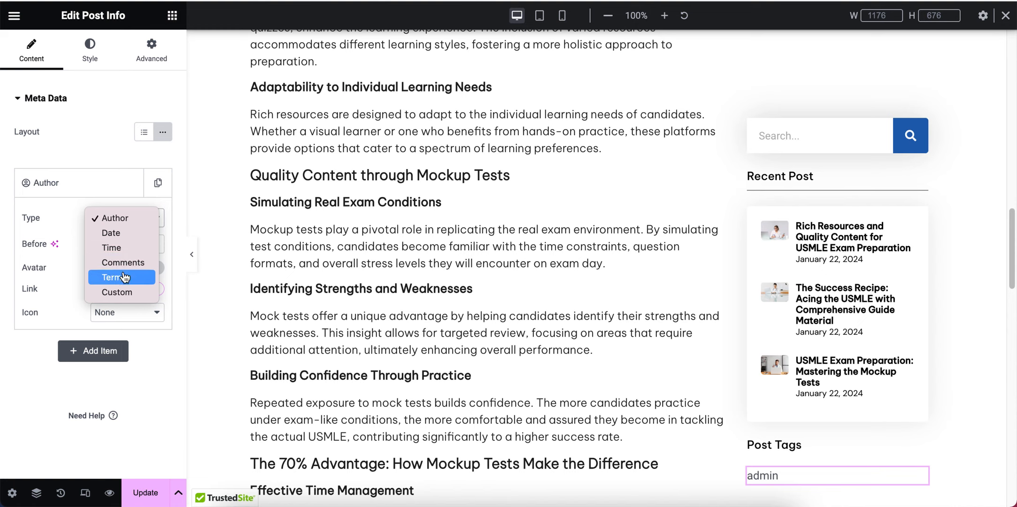
pyautogui.click(116, 277)
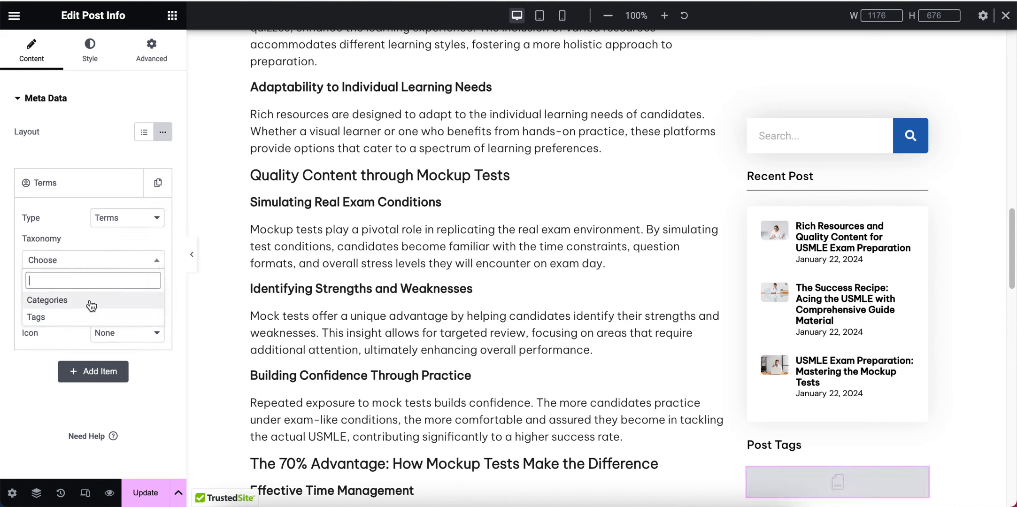
pyautogui.moveTo(120, 300)
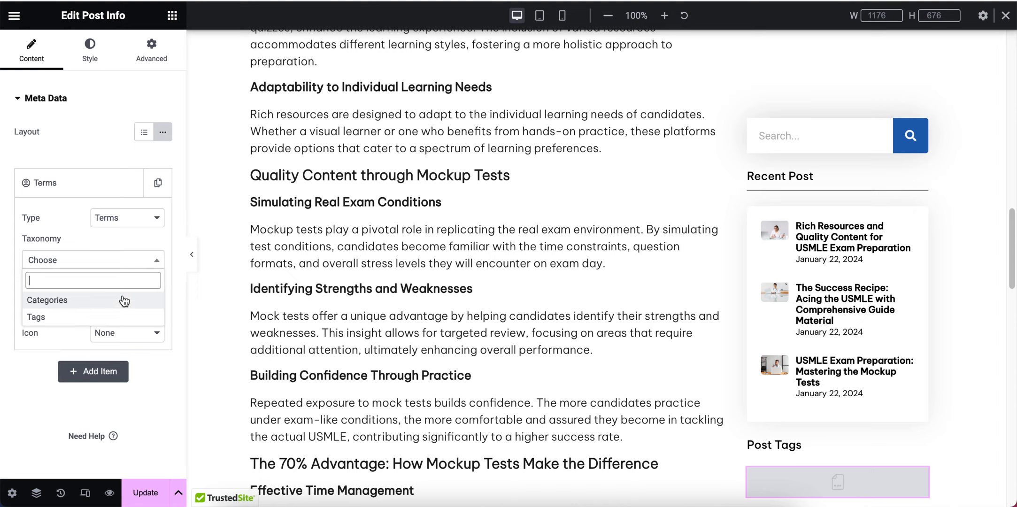
pyautogui.moveTo(83, 301)
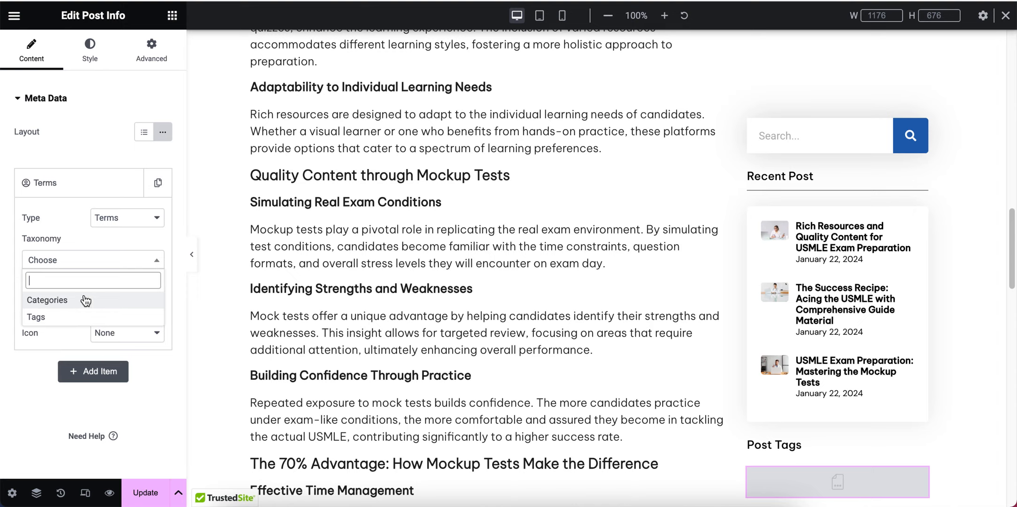
pyautogui.click(35, 317)
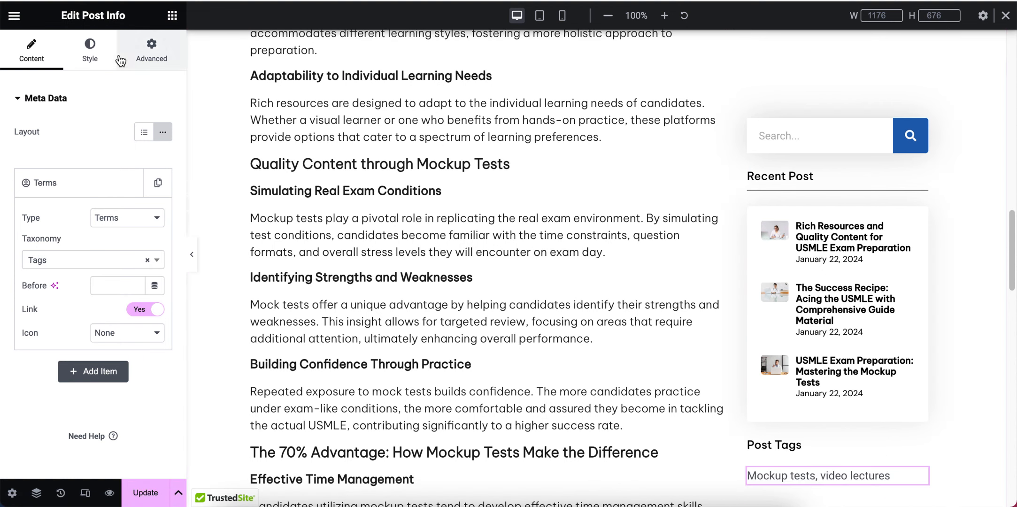
# Give the Post Tags widget a box shadow with a chosen colour and blur raised to about 38
pyautogui.click(151, 51)
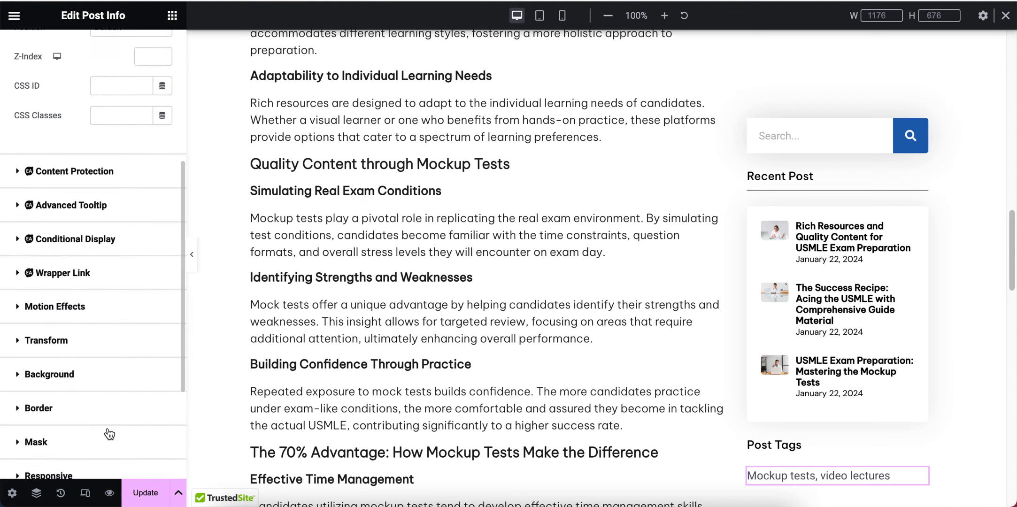
pyautogui.click(39, 408)
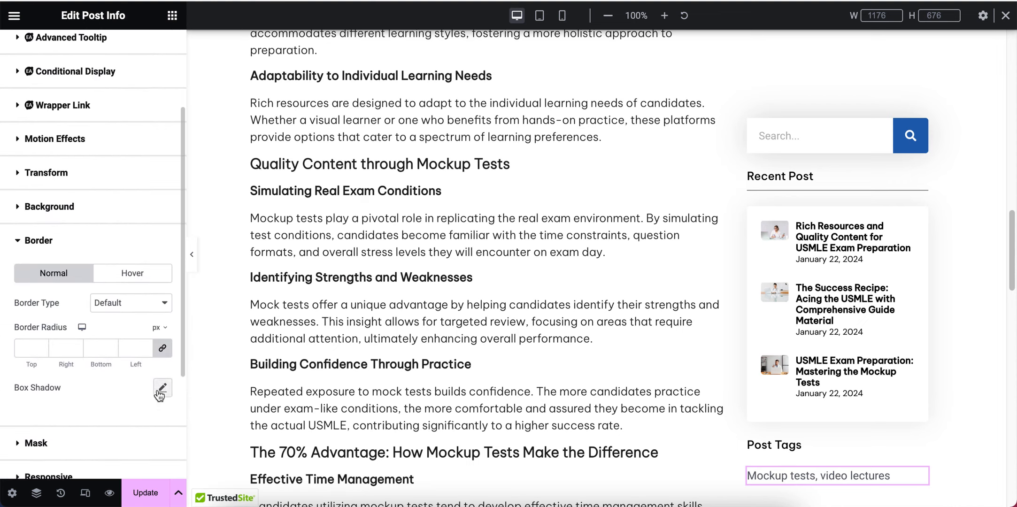
pyautogui.click(161, 388)
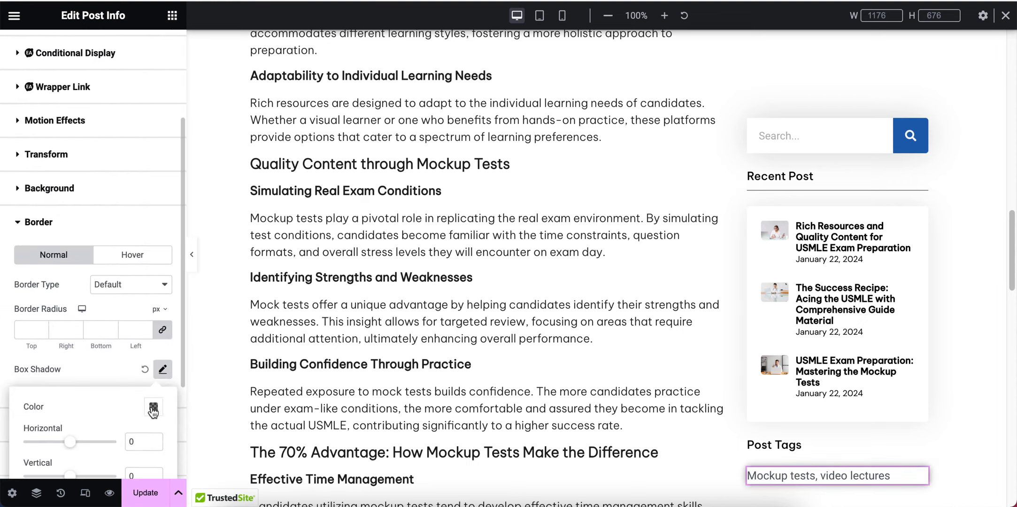
pyautogui.click(153, 409)
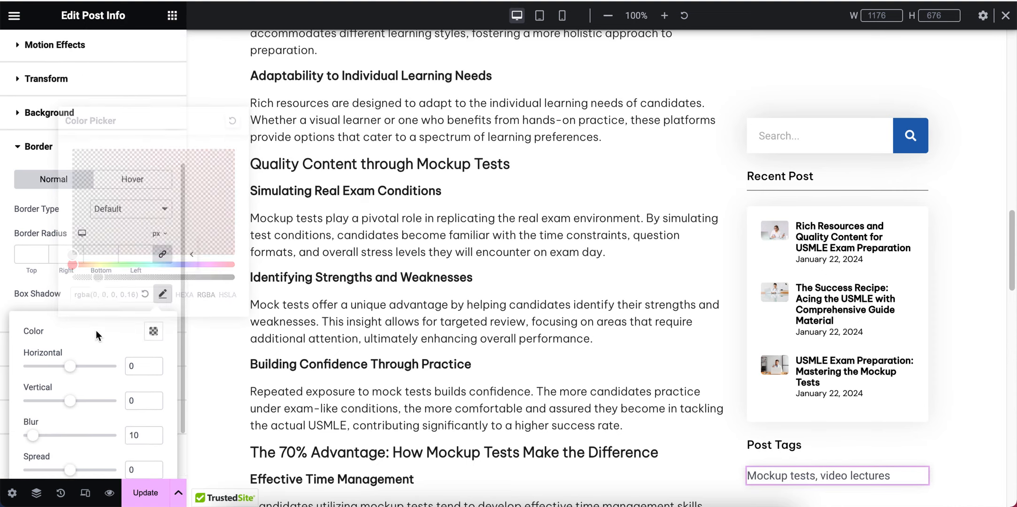
pyautogui.moveTo(32, 436); pyautogui.dragTo(47, 418)
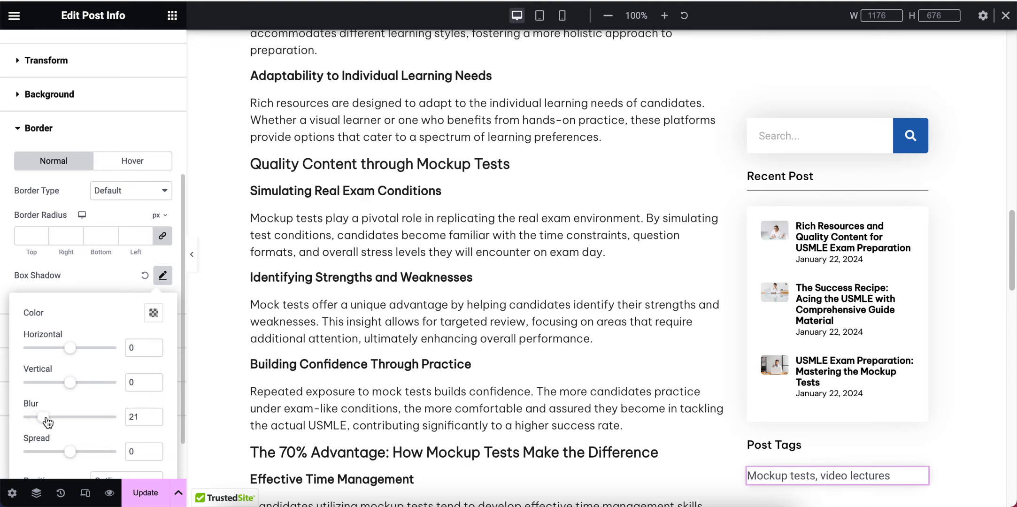
pyautogui.moveTo(44, 417); pyautogui.dragTo(60, 417)
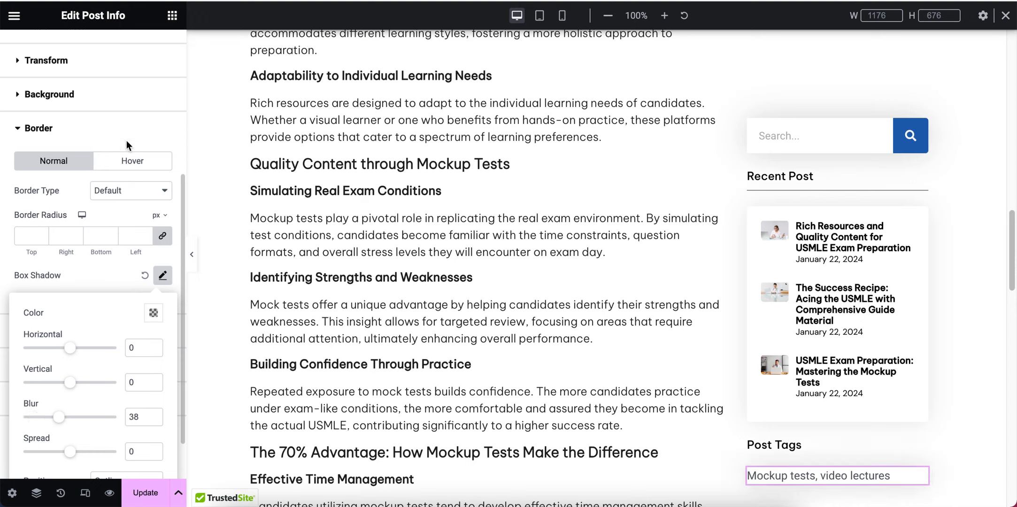
# Move to the widget's advanced settings with the layout section collapsed
pyautogui.click(149, 52)
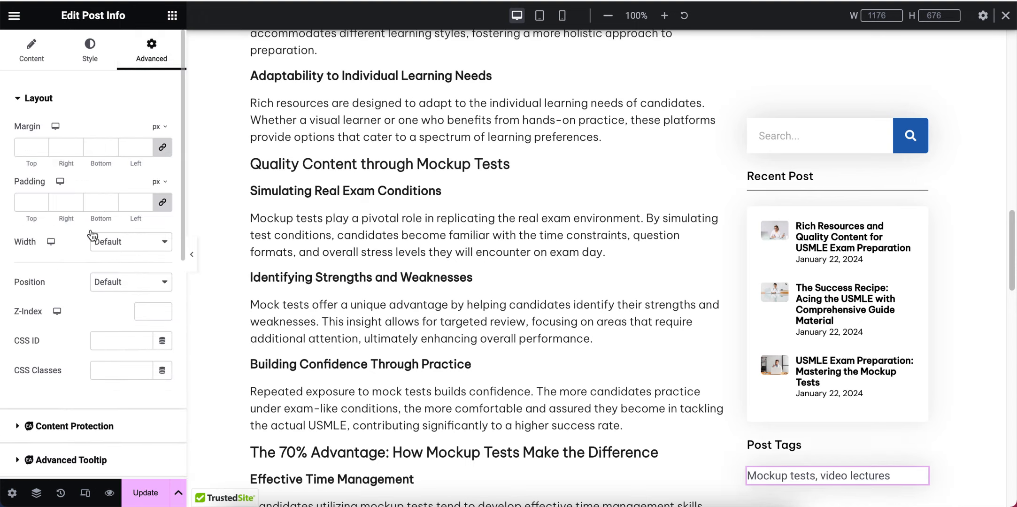
pyautogui.click(31, 200)
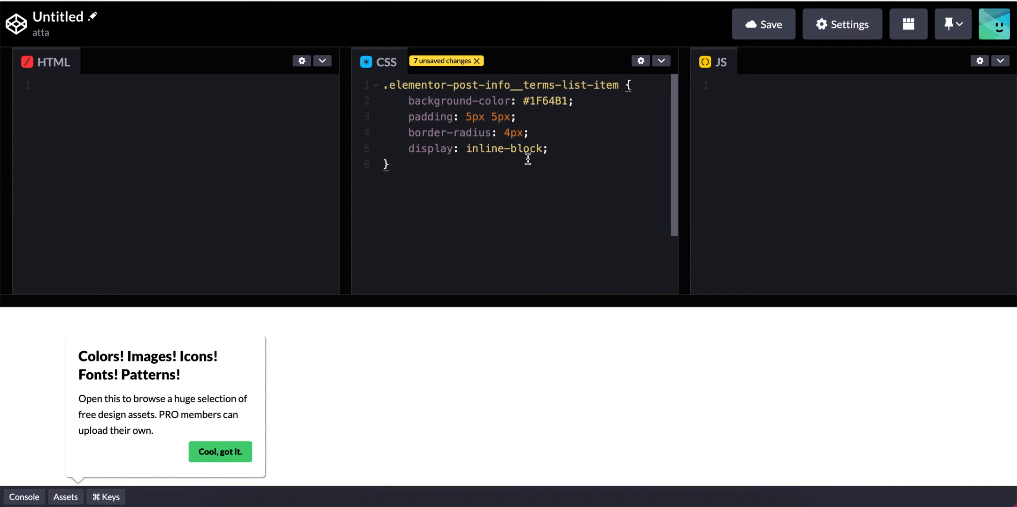
pyautogui.moveTo(402, 165)
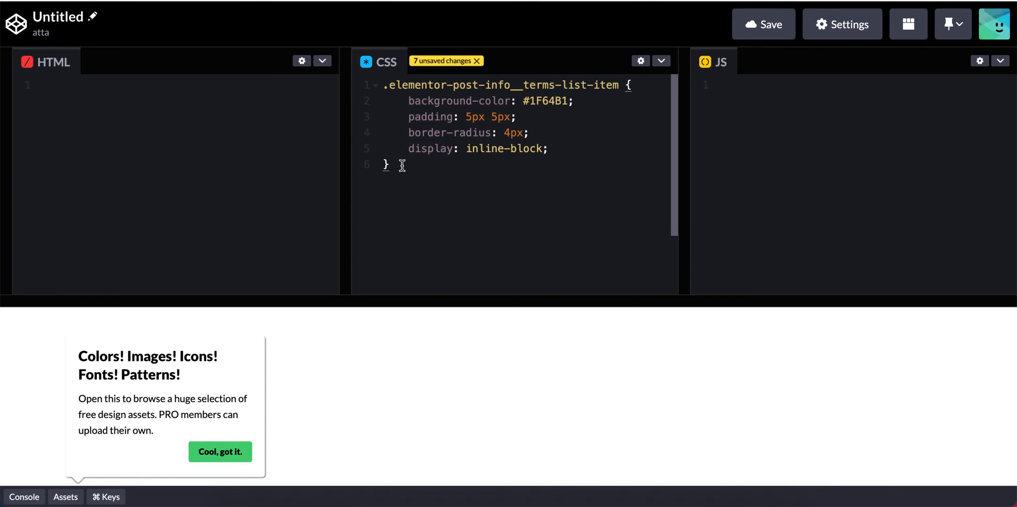
# Copy the .elementor-post-info__terms-list-item badge rule (#1F64B1 background, 5px padding, 4px radius, inline-block) from CodePen
pyautogui.rightClick(419, 101)
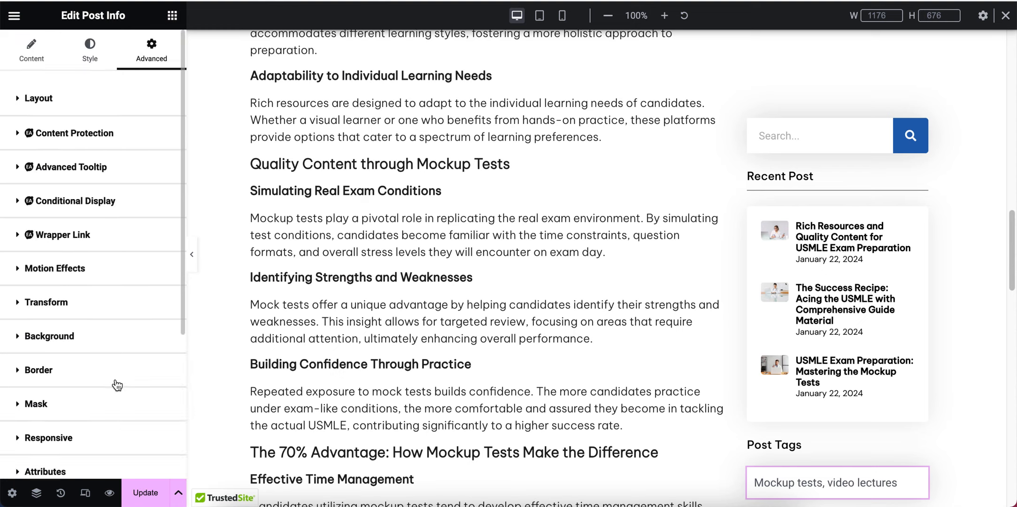
# Paste the badge rule into the widget's Custom CSS so tags render as blue rounded blocks
pyautogui.rightClick(47, 236)
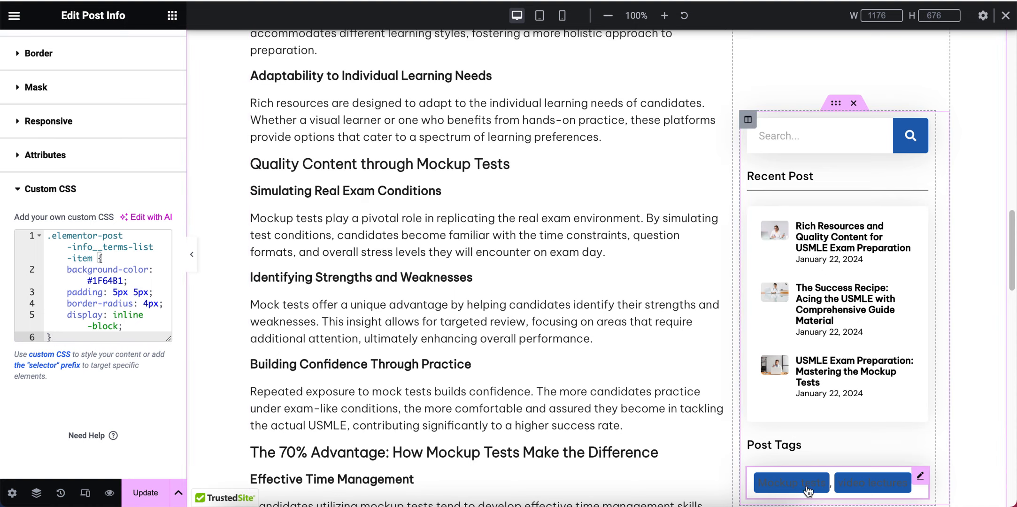
pyautogui.moveTo(808, 490)
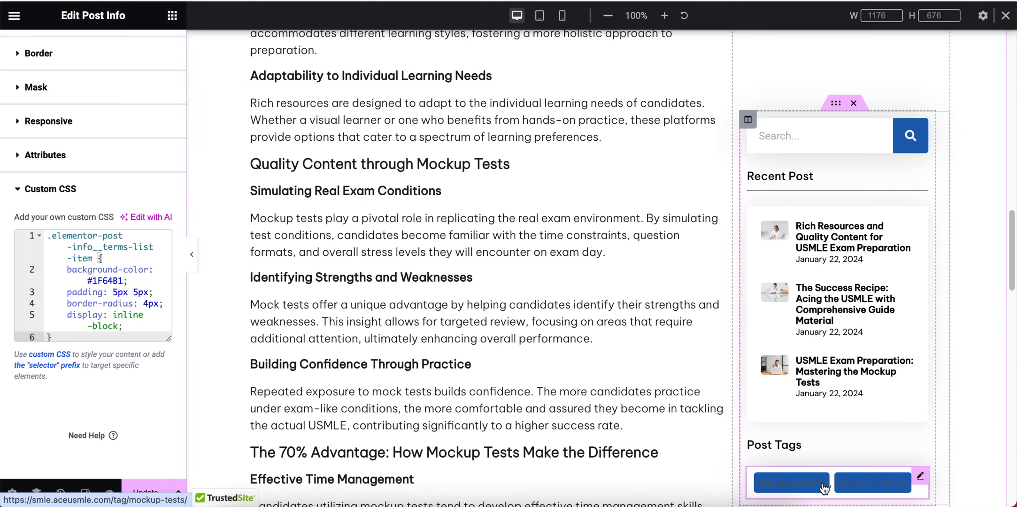
pyautogui.click(89, 52)
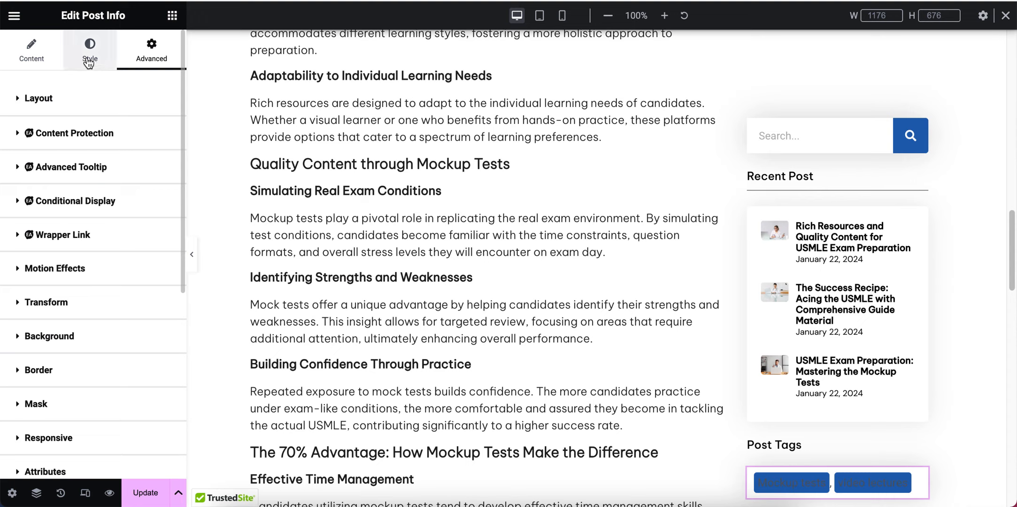
# Set the tag badges' text colour to white and update the template
pyautogui.click(90, 52)
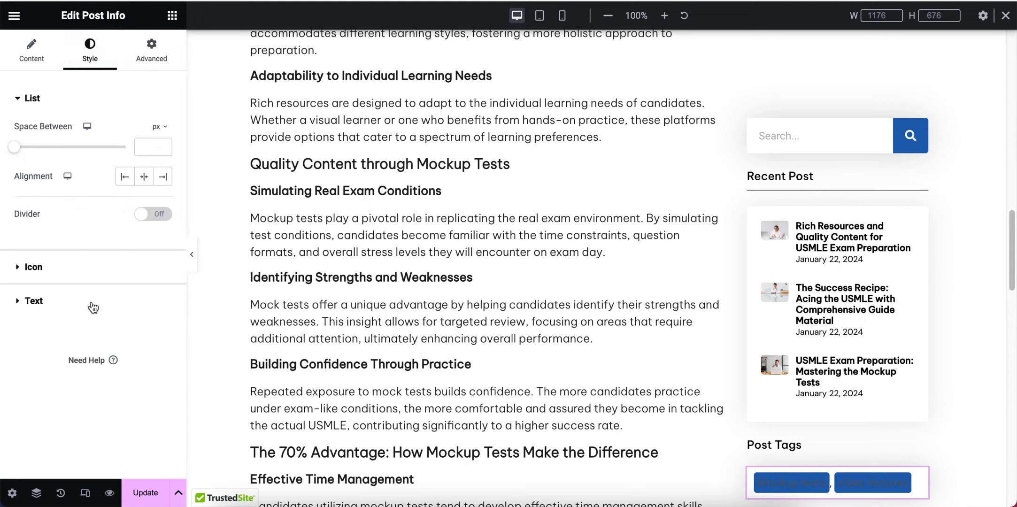
pyautogui.click(163, 244)
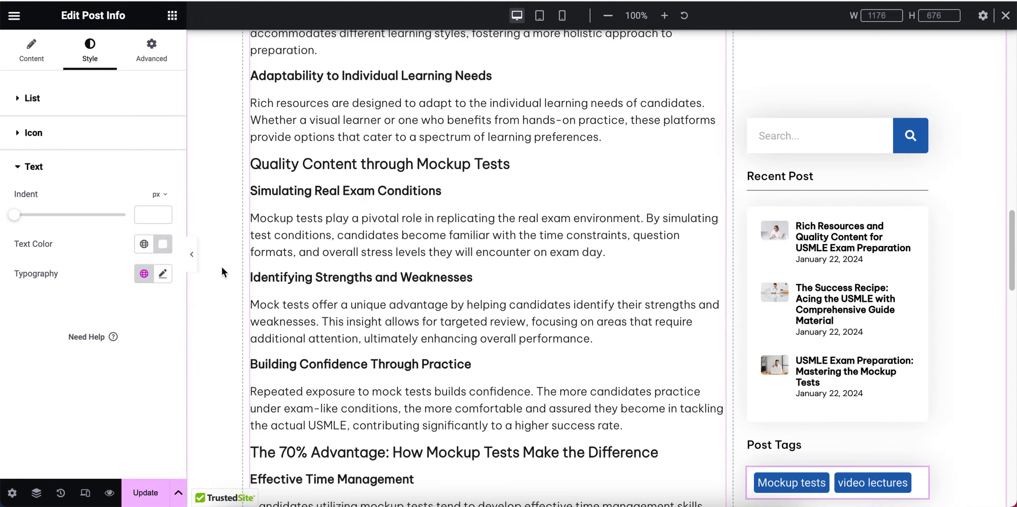
pyautogui.click(31, 50)
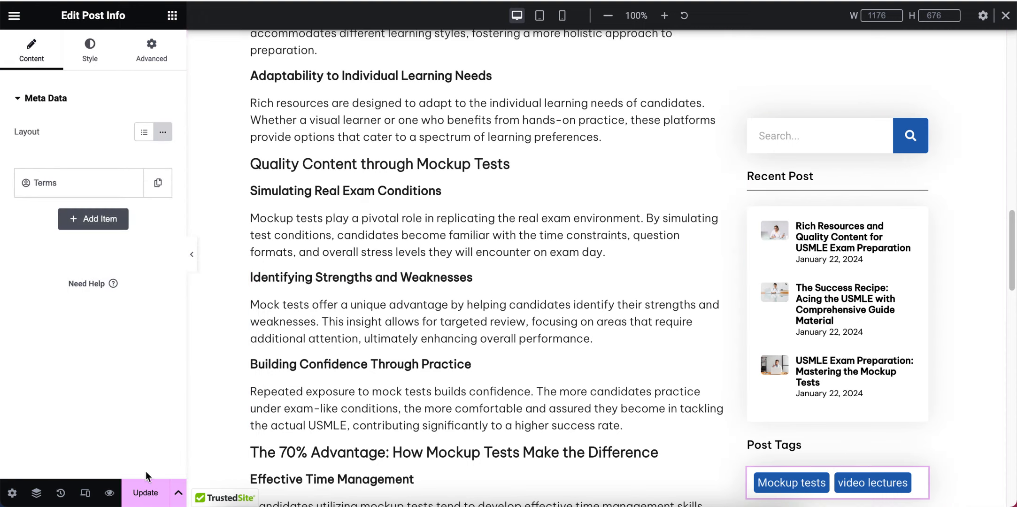
pyautogui.click(146, 493)
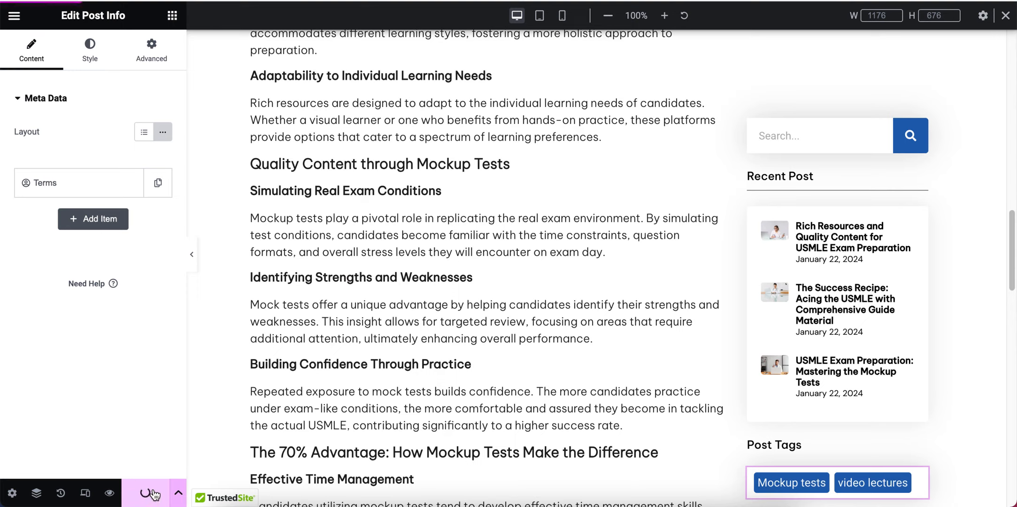
pyautogui.click(147, 493)
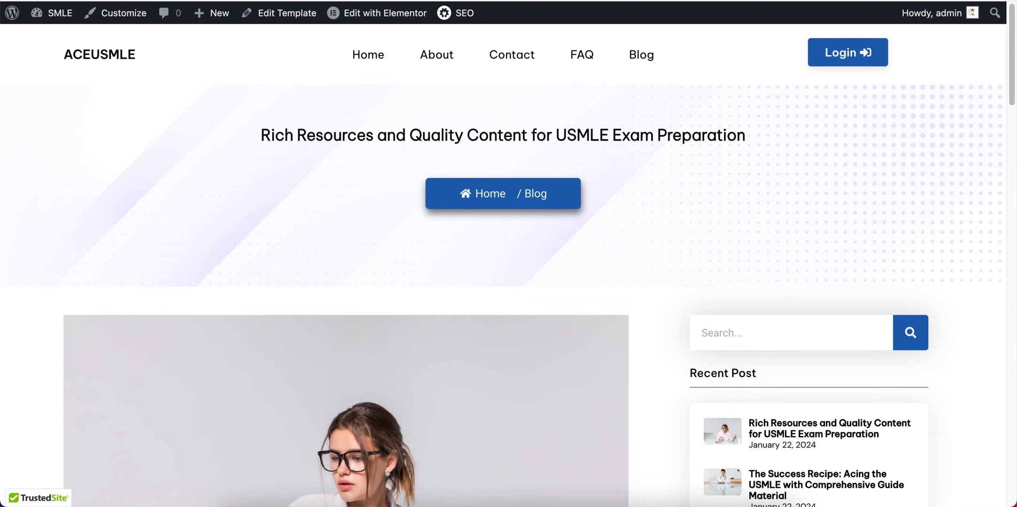
pyautogui.scroll(-3)
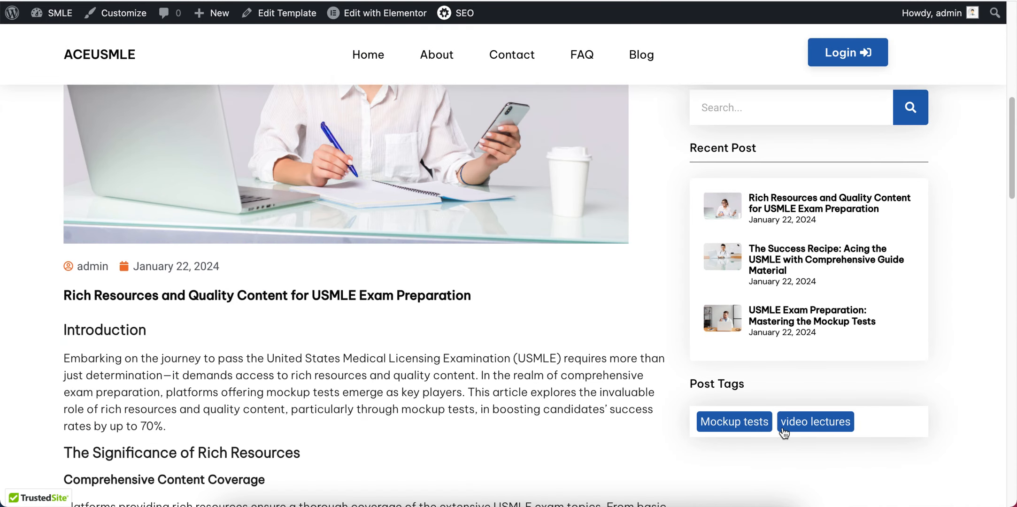
pyautogui.moveTo(630, 400)
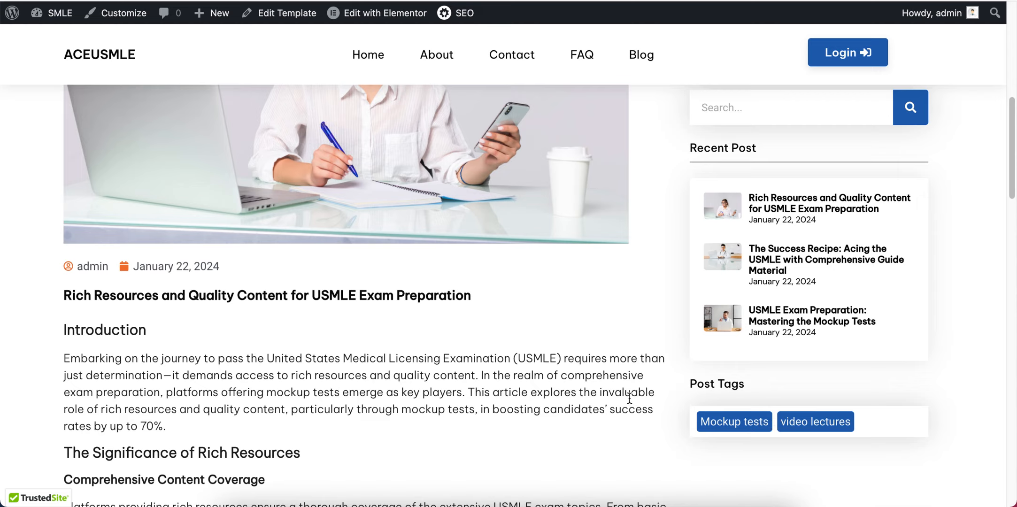
pyautogui.moveTo(216, 295)
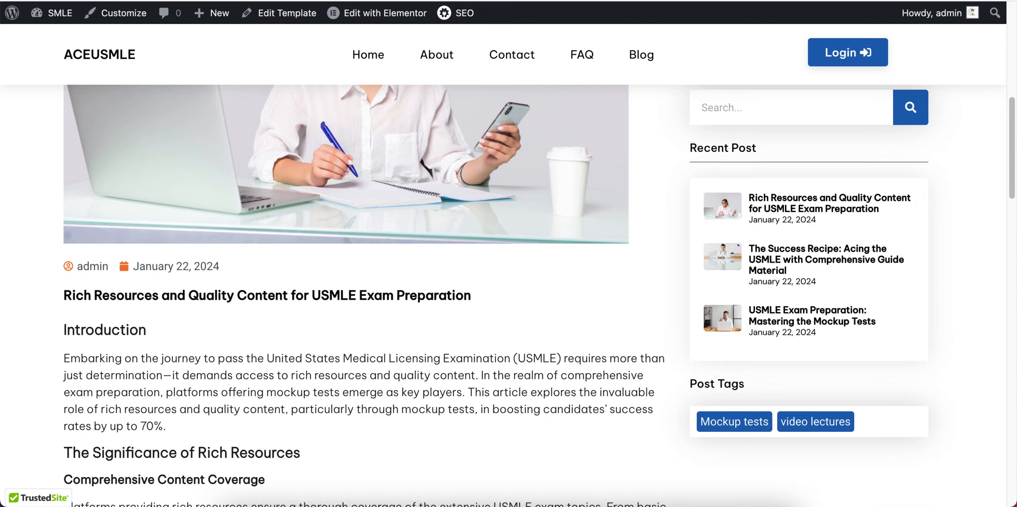
pyautogui.click(378, 12)
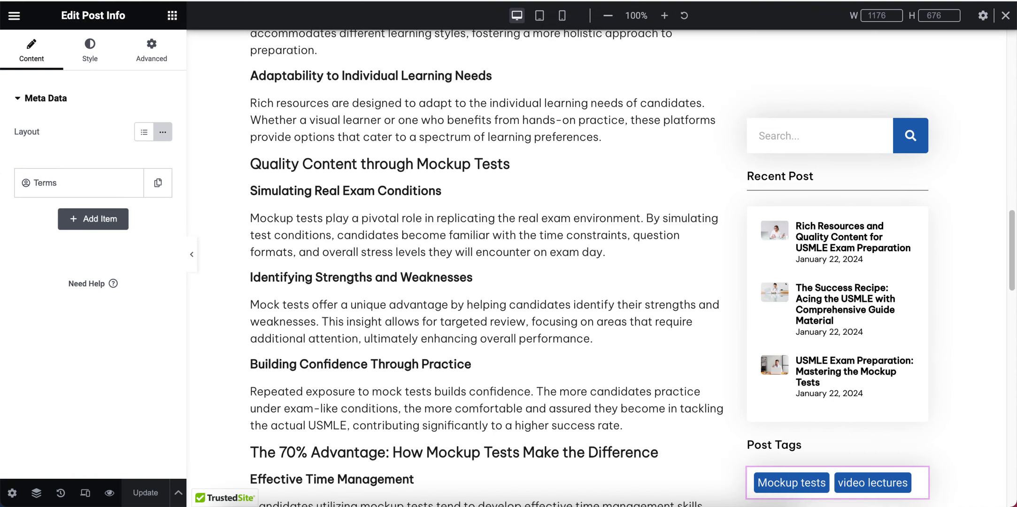
# Change the badge background in Custom CSS to #f17731 and preview the orange tags with the panel hidden
pyautogui.click(151, 48)
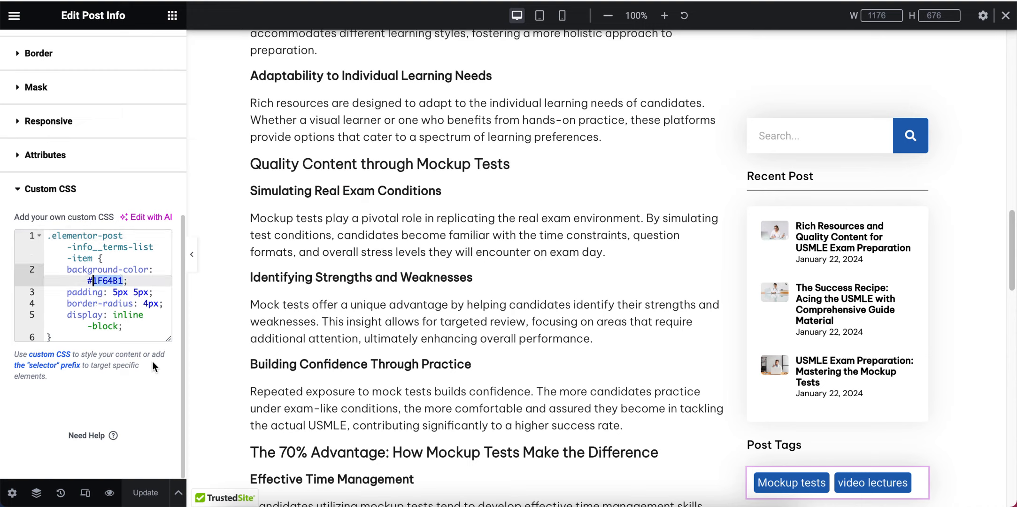
pyautogui.write('#f17731')
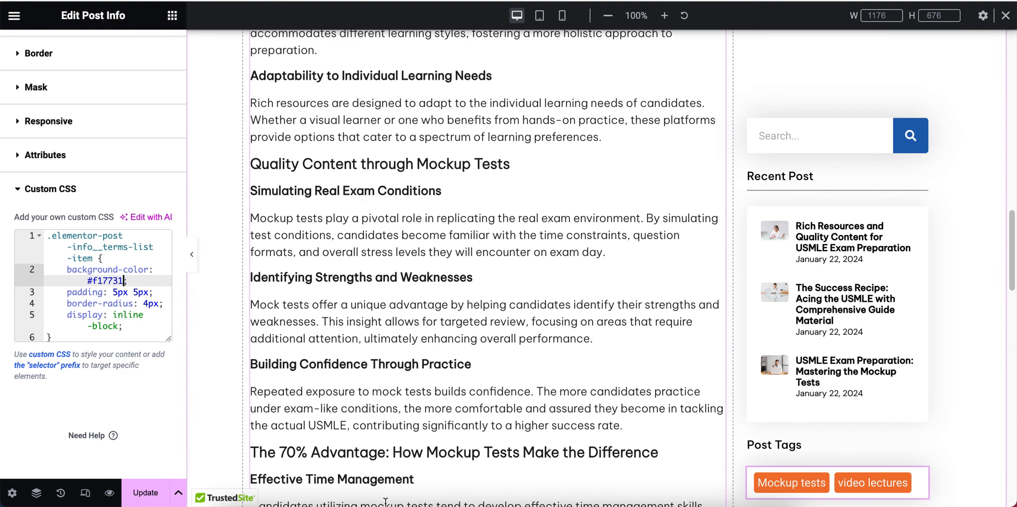
pyautogui.click(147, 493)
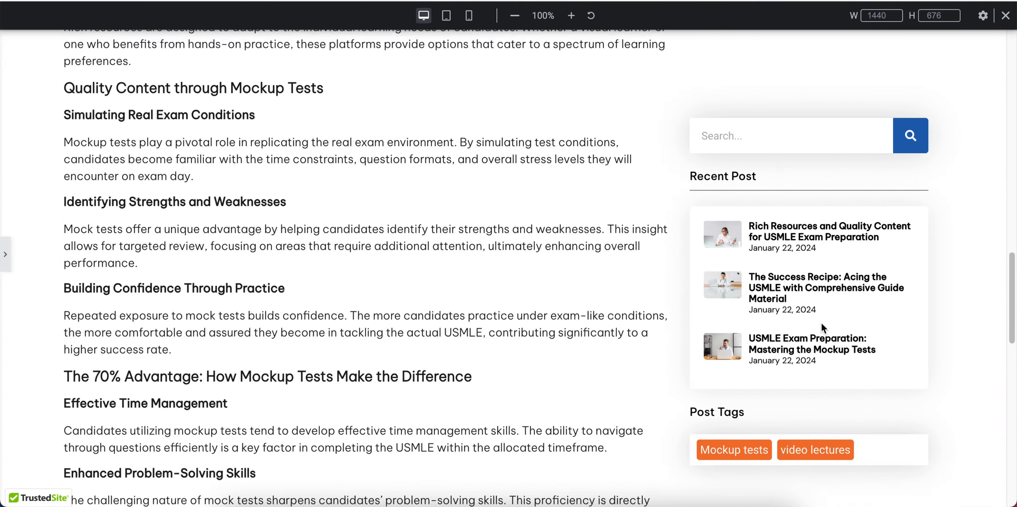
pyautogui.moveTo(824, 325)
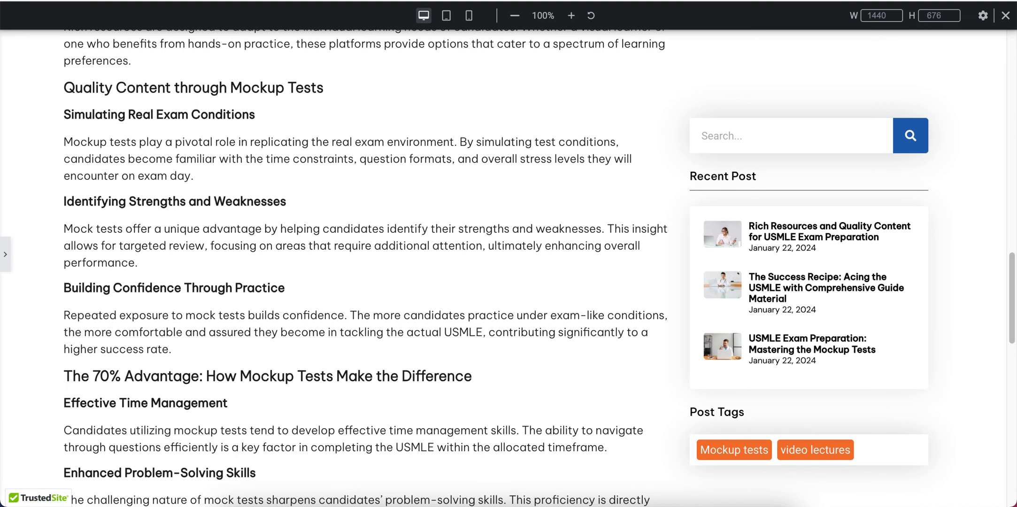